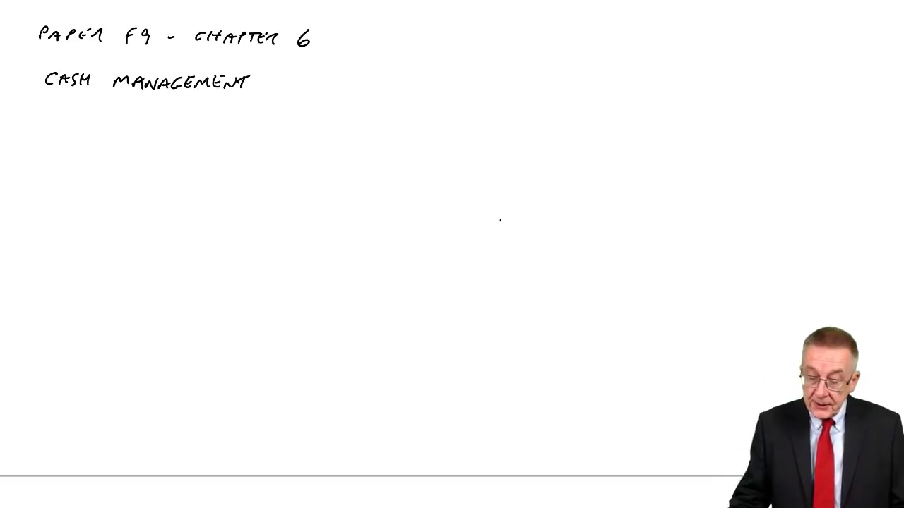
Step: Handwrite the first dashed point 'TRANSACTION MOTIVE' below the CASH MANAGEMENT heading
{"action": "left_click", "coordinate": [134, 145]}
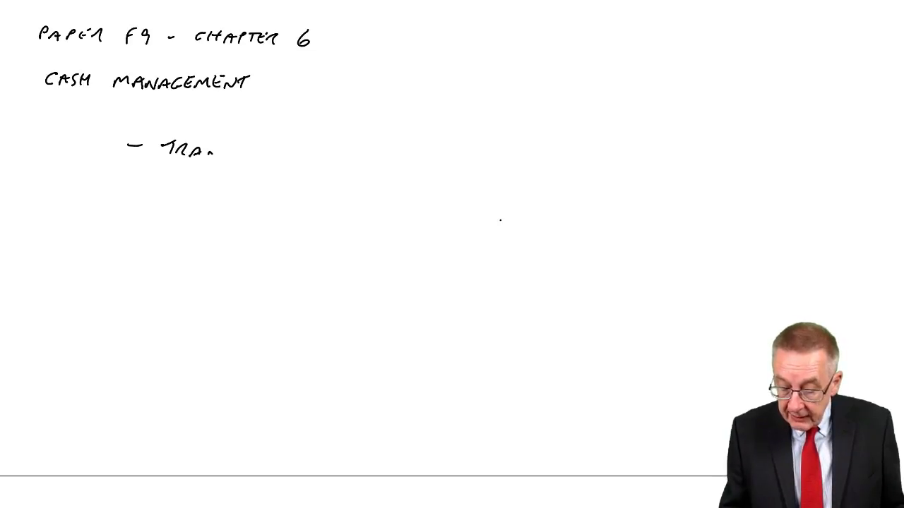
{"action": "type", "text": "TRANSACTI"}
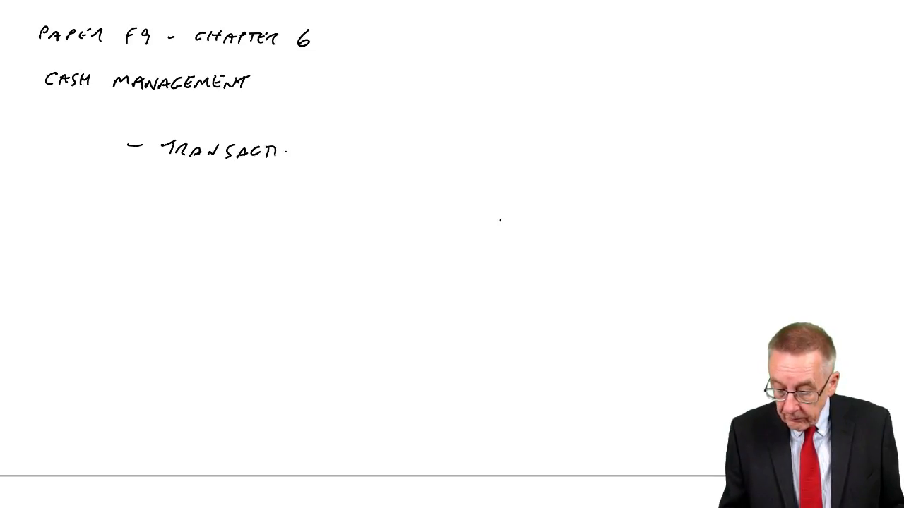
{"action": "type", "text": "TRANSACTION MOTIVE"}
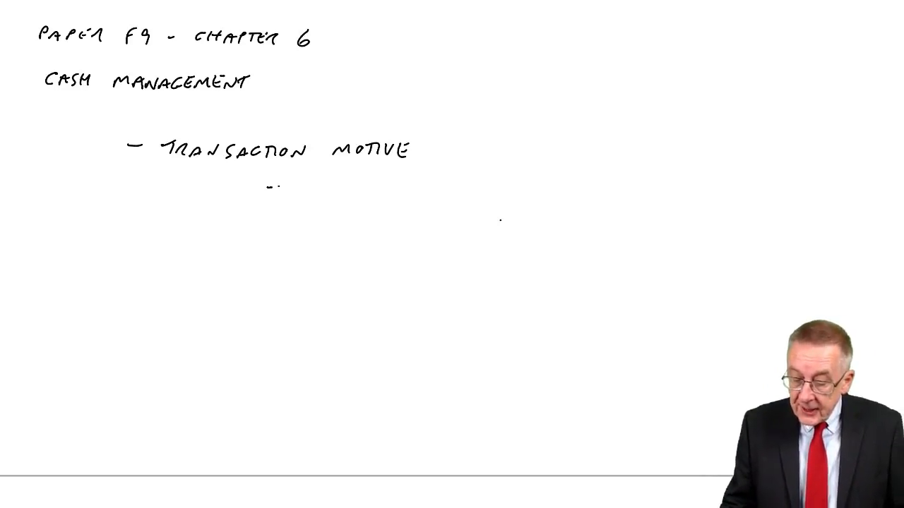
Step: Write 'NEEDED TO PAY EXPENSES' indented under TRANSACTION MOTIVE
{"action": "type", "text": "NEEDED TO PAY EXPENSES."}
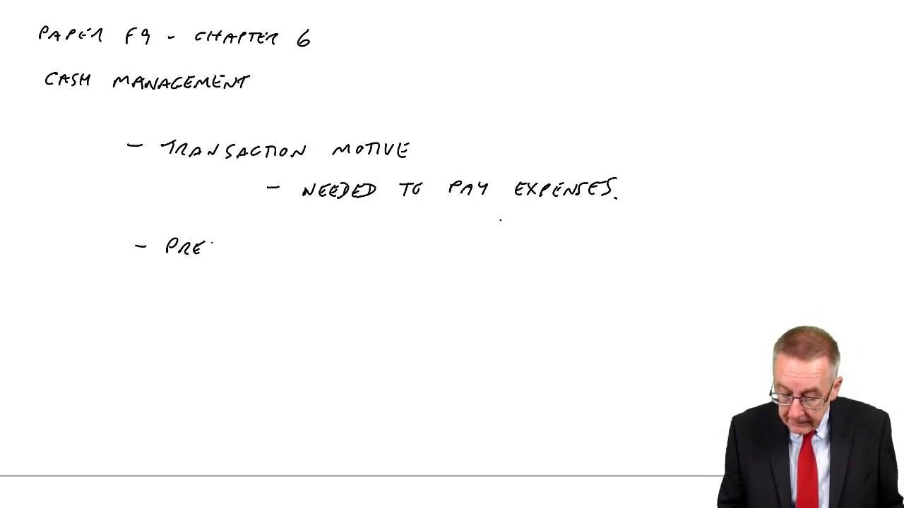